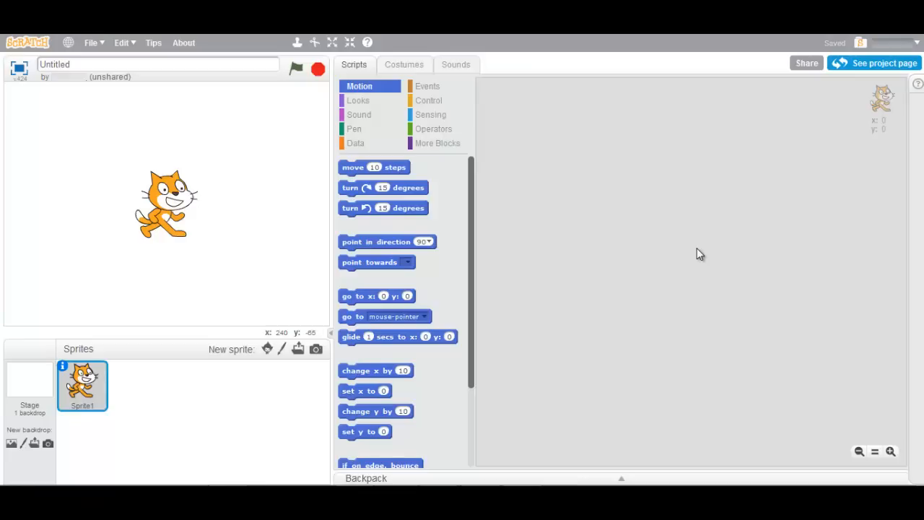
{"action": "mouse_move", "coordinate": [354, 191]}
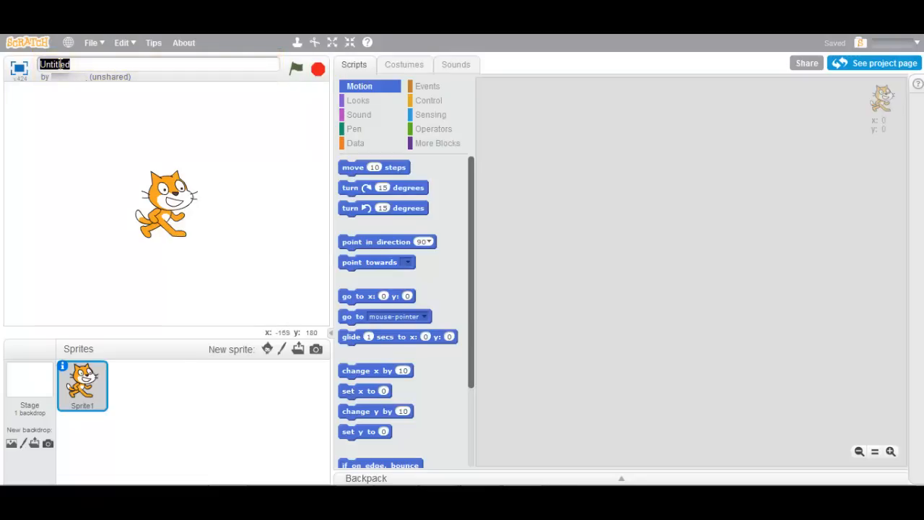
- Replace 'Untitled' with the project title 'Lesson 1 - Creating a sprite'
{"action": "type", "text": "Lesson 1 - Creating"}
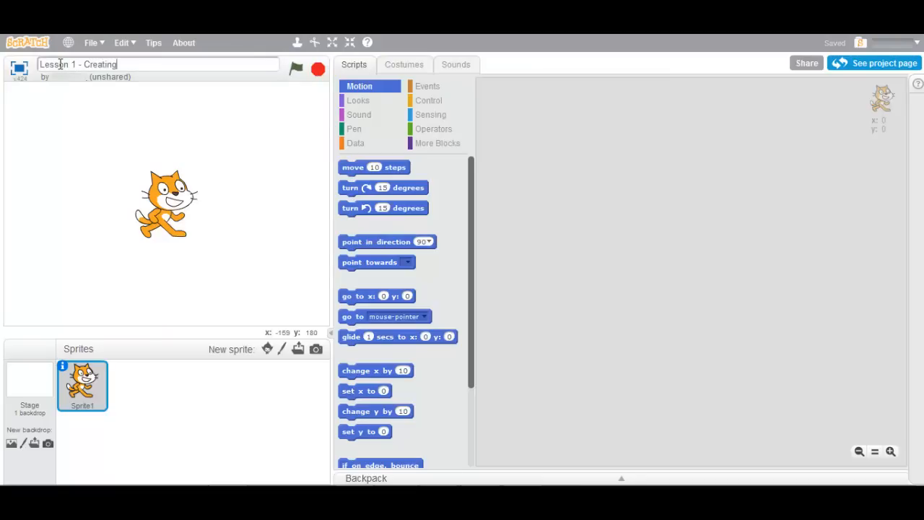
{"action": "type", "text": "a sprite"}
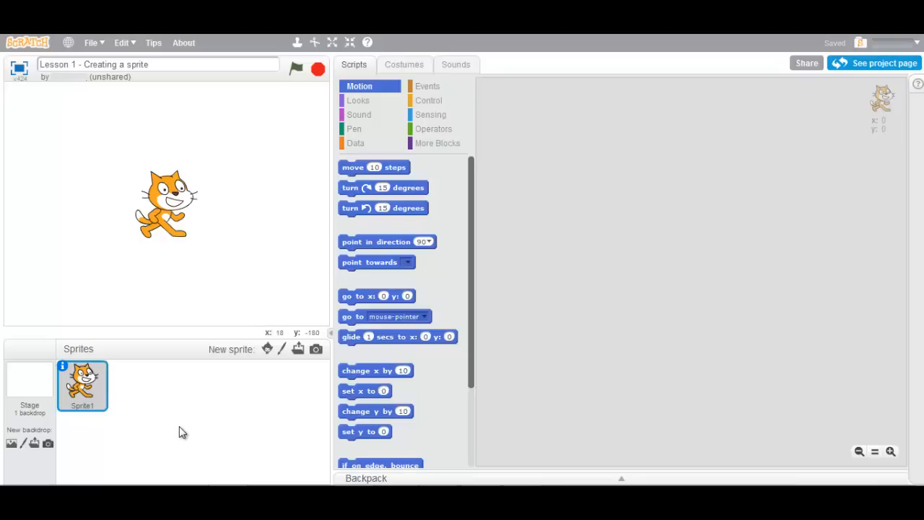
{"action": "mouse_move", "coordinate": [180, 422]}
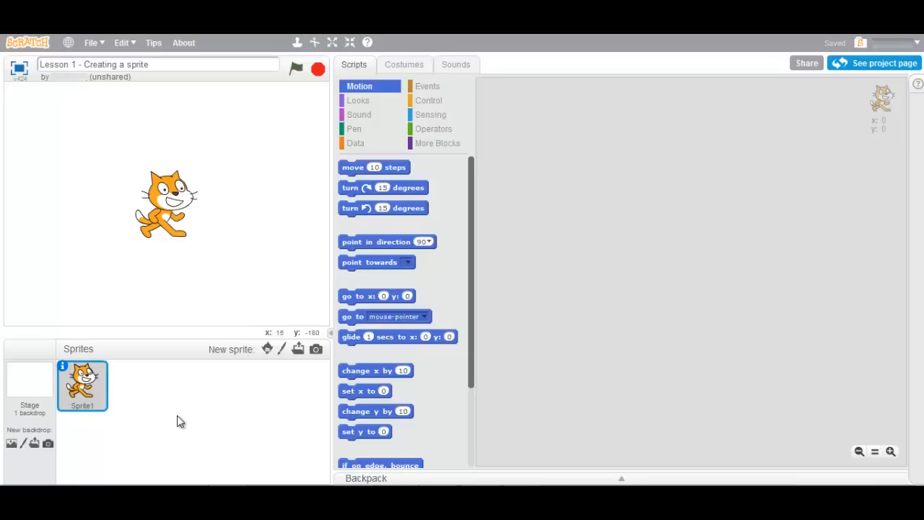
{"action": "mouse_move", "coordinate": [185, 399]}
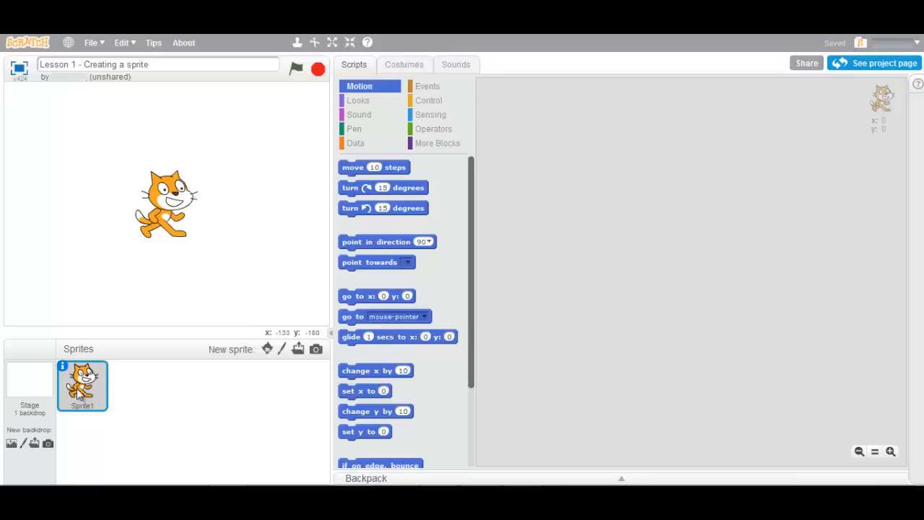
- Delete the default cat sprite, Sprite1, from the sprites pane
{"action": "right_click", "coordinate": [81, 384]}
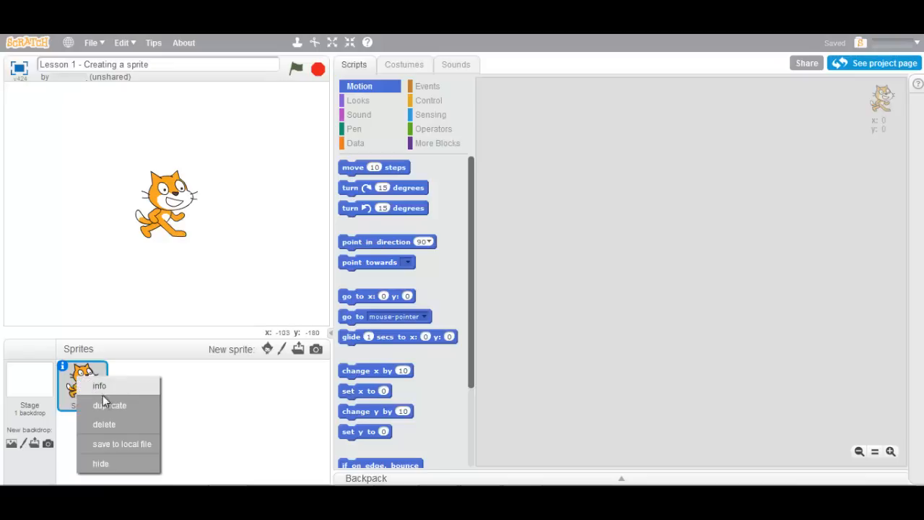
{"action": "left_click", "coordinate": [104, 424]}
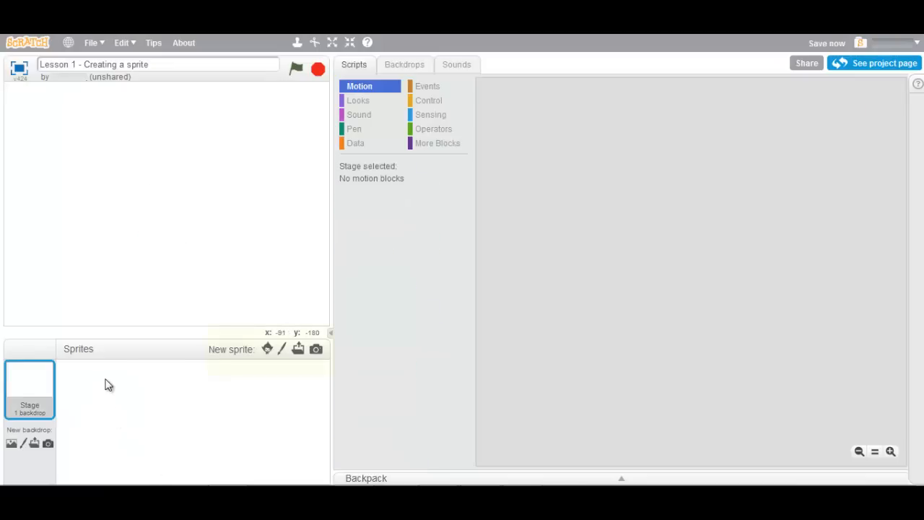
{"action": "mouse_move", "coordinate": [267, 349]}
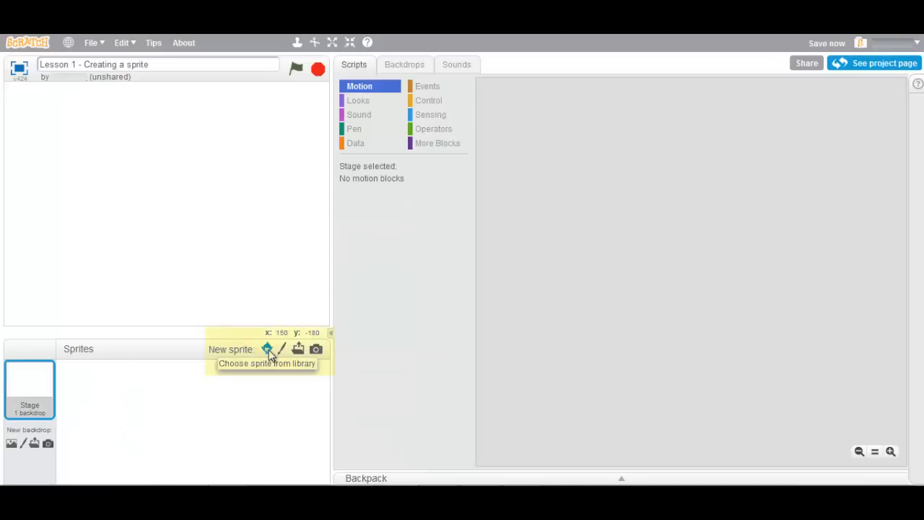
{"action": "mouse_move", "coordinate": [281, 349]}
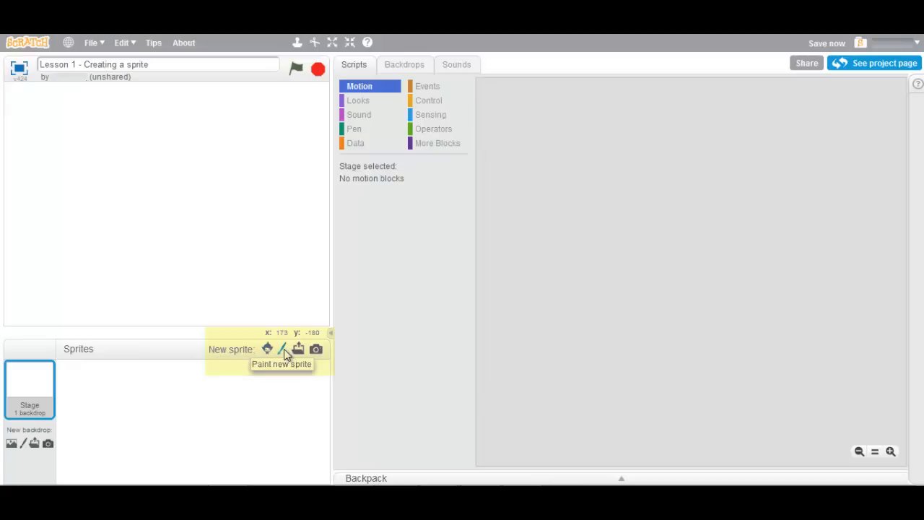
{"action": "mouse_move", "coordinate": [298, 349]}
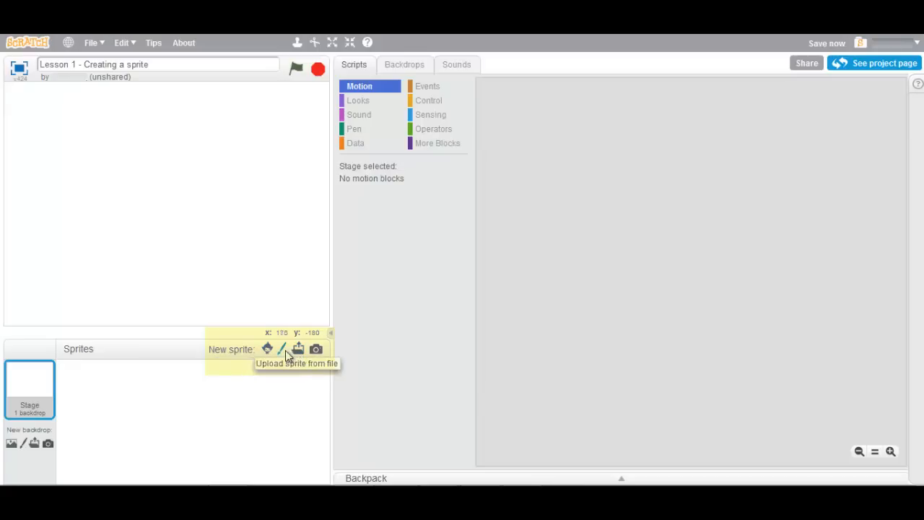
- Create a new painted sprite with an empty costume1 in the paint editor
{"action": "left_click", "coordinate": [281, 349]}
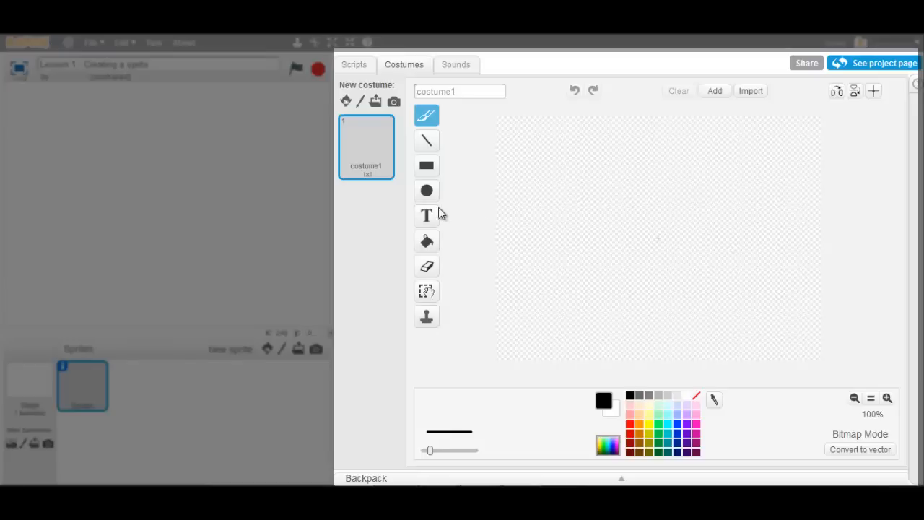
- Draw a large body circle, then a small eye circle with a filled black pupil
{"action": "left_click", "coordinate": [426, 191]}
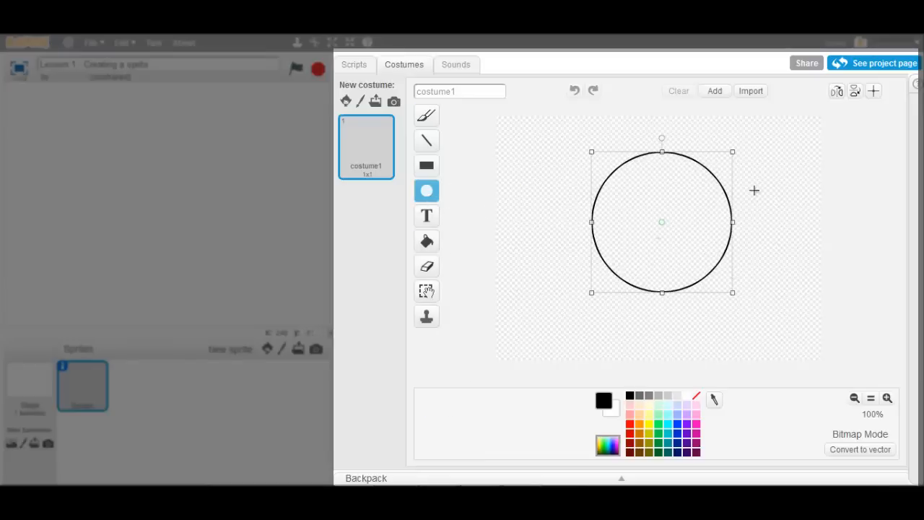
{"action": "left_click_drag", "start_coordinate": [747, 168], "coordinate": [778, 193]}
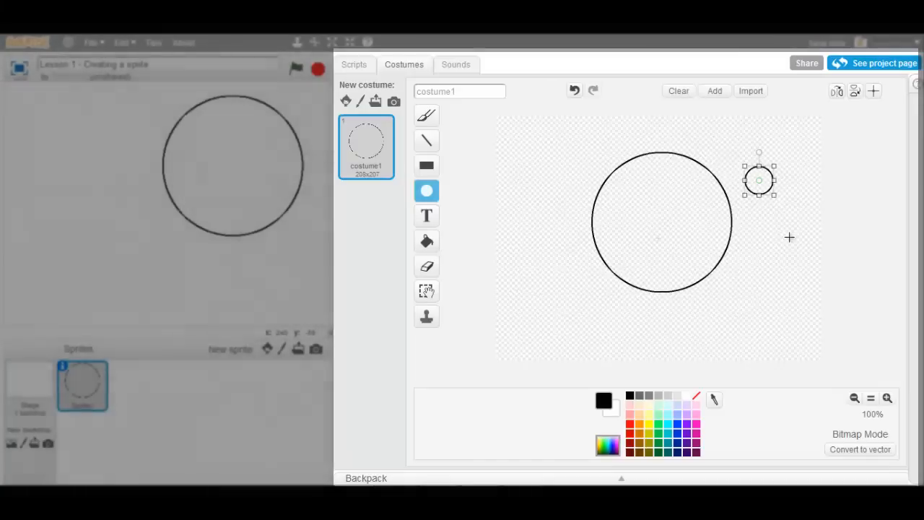
{"action": "mouse_move", "coordinate": [426, 316]}
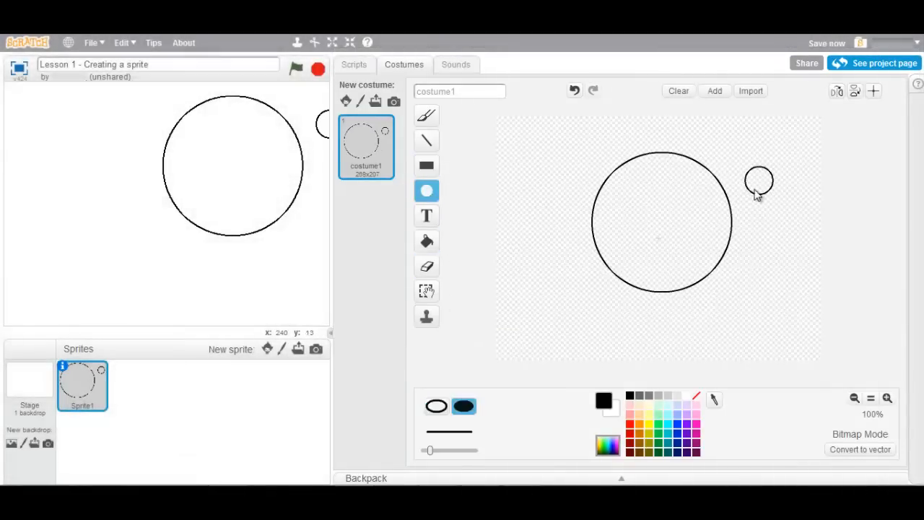
{"action": "left_click", "coordinate": [755, 184]}
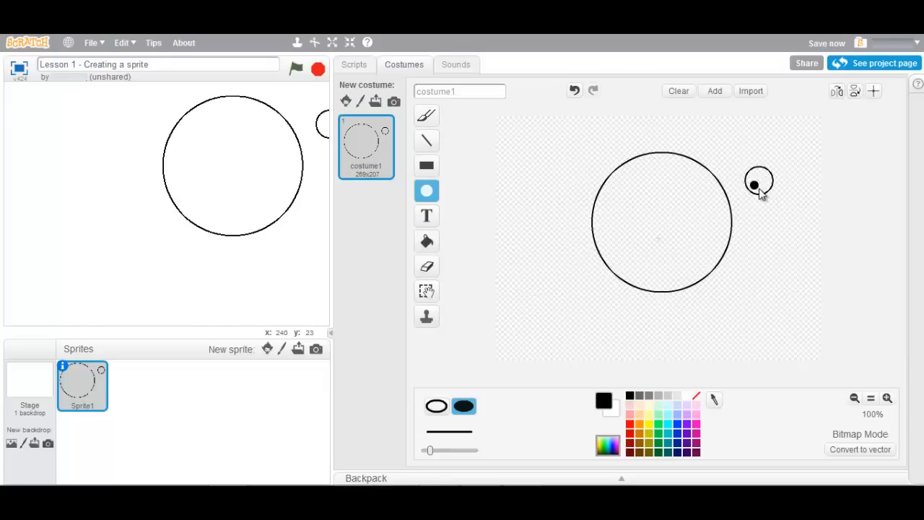
{"action": "left_click", "coordinate": [426, 291]}
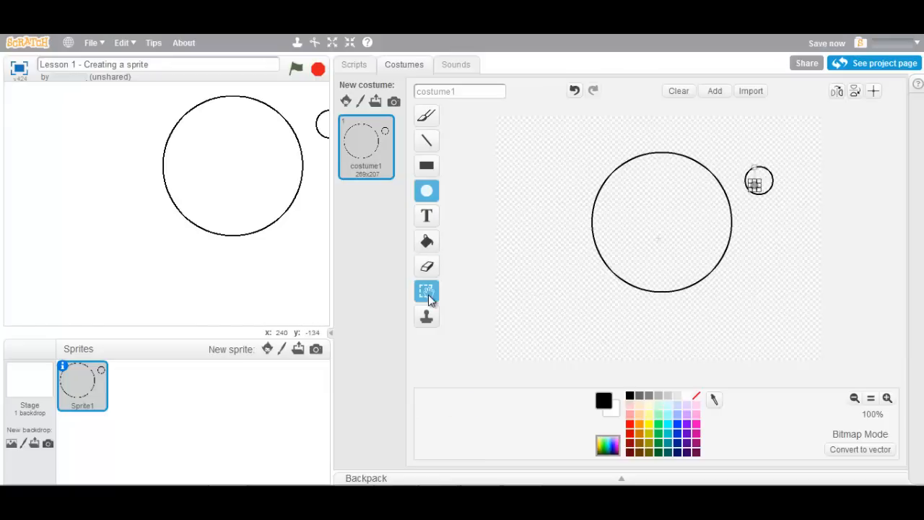
- Stamp a copy of the pupil-filled eye just below the first eye
{"action": "left_click", "coordinate": [426, 316]}
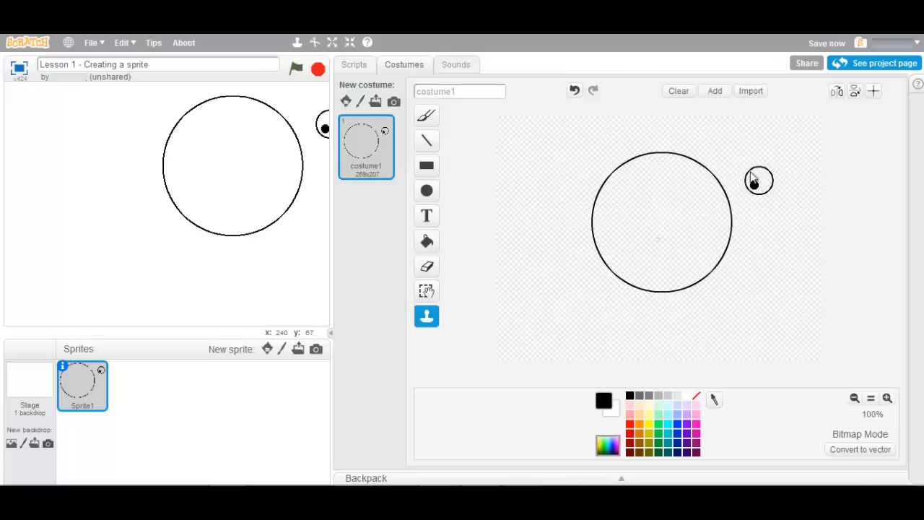
{"action": "left_click", "coordinate": [425, 291]}
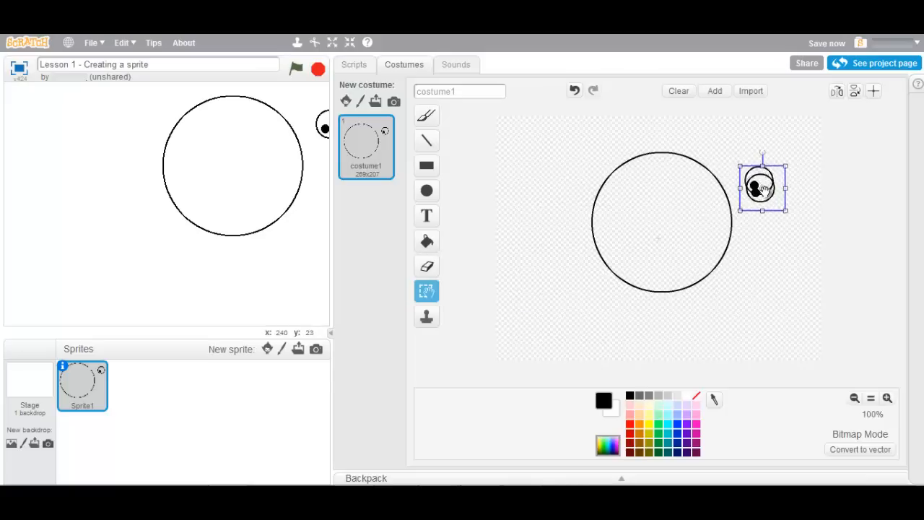
{"action": "left_click_drag", "start_coordinate": [761, 187], "coordinate": [762, 220]}
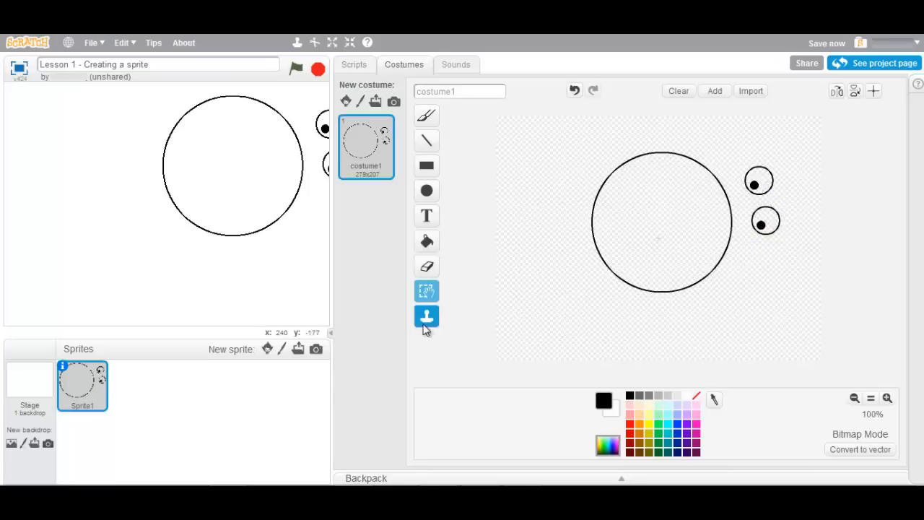
{"action": "mouse_move", "coordinate": [426, 316]}
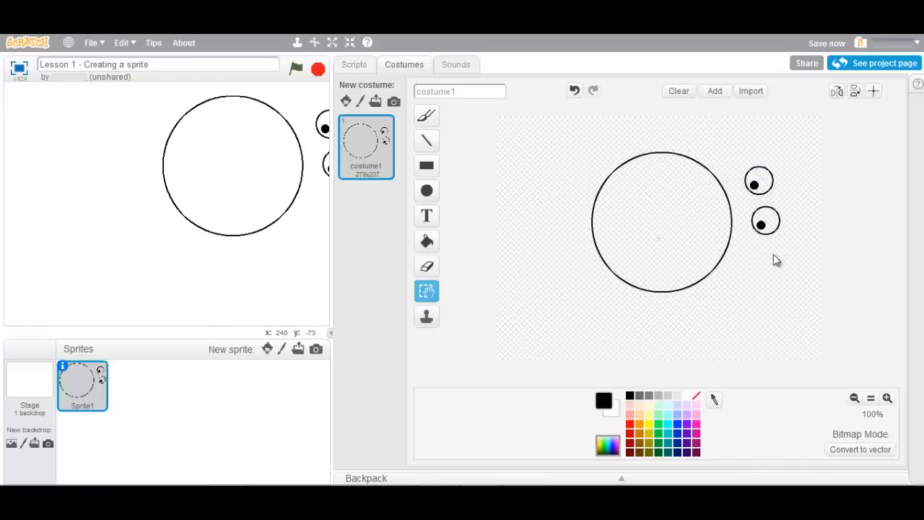
- Draw a flat outlined oval onto the body's left edge and move the eyes inside the body
{"action": "left_click", "coordinate": [426, 190]}
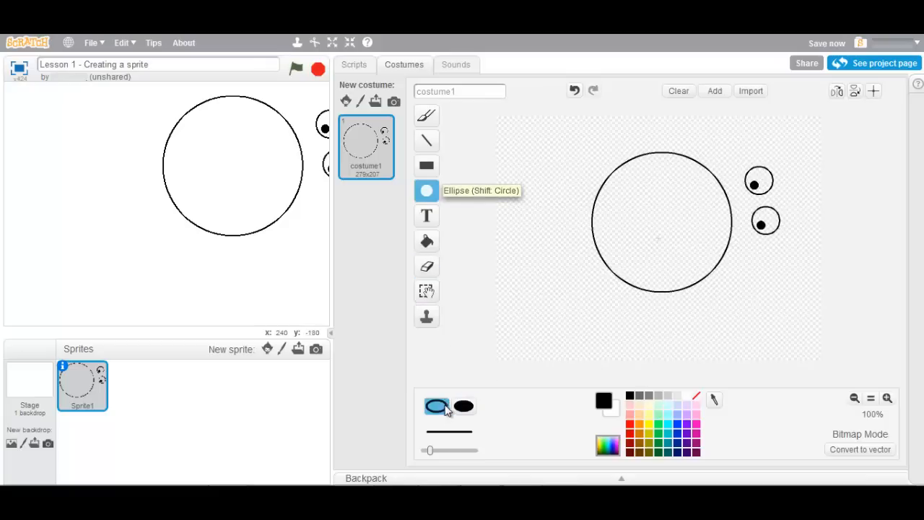
{"action": "left_click_drag", "start_coordinate": [744, 267], "coordinate": [778, 280]}
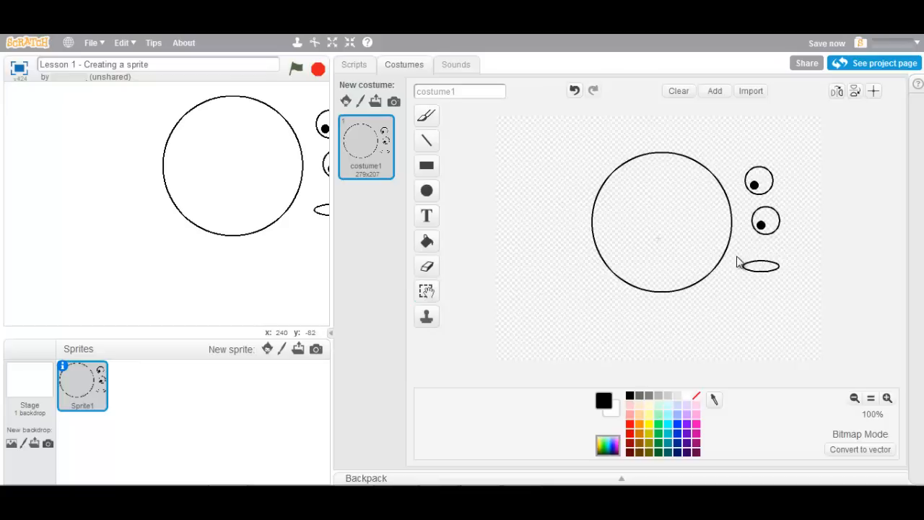
{"action": "left_click", "coordinate": [757, 265]}
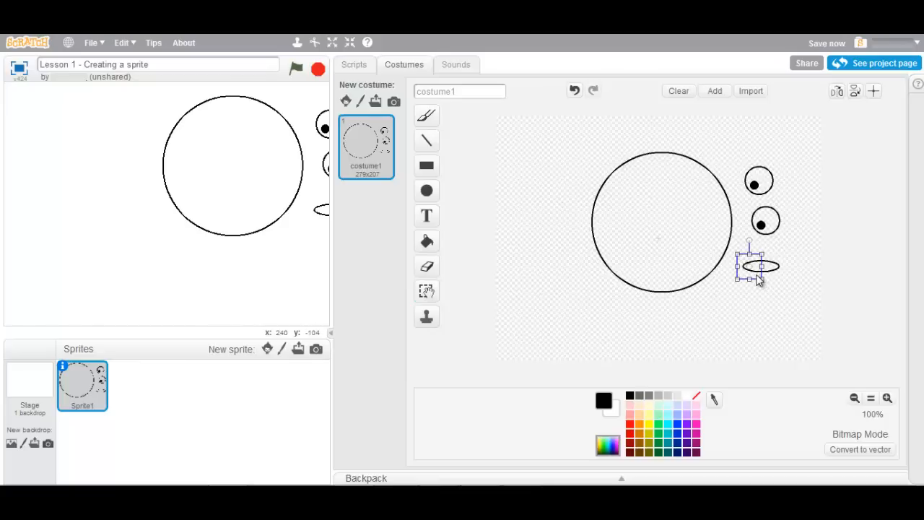
{"action": "left_click_drag", "start_coordinate": [755, 267], "coordinate": [581, 216]}
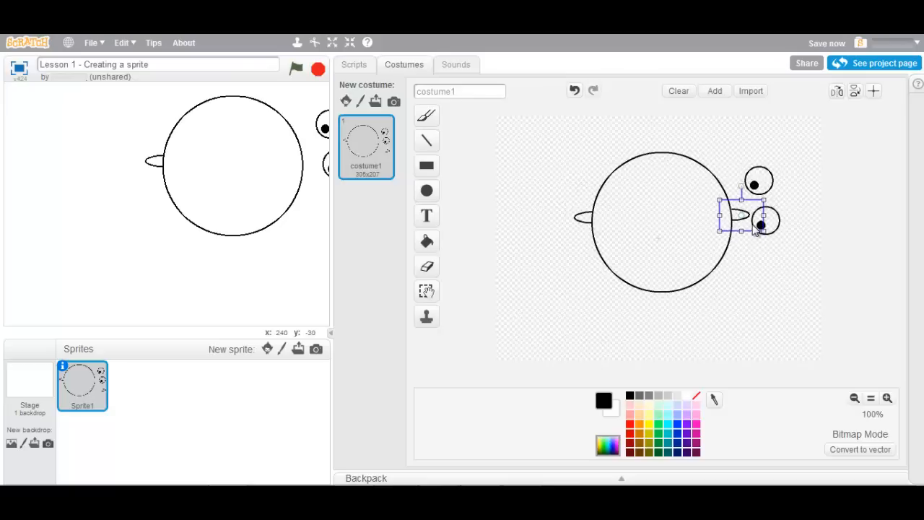
{"action": "left_click_drag", "start_coordinate": [732, 217], "coordinate": [751, 282]}
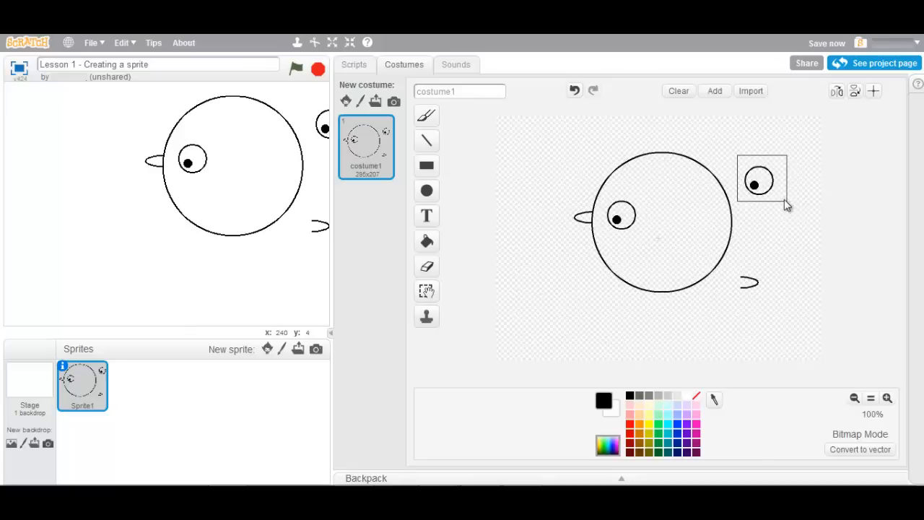
{"action": "left_click_drag", "start_coordinate": [758, 181], "coordinate": [668, 213]}
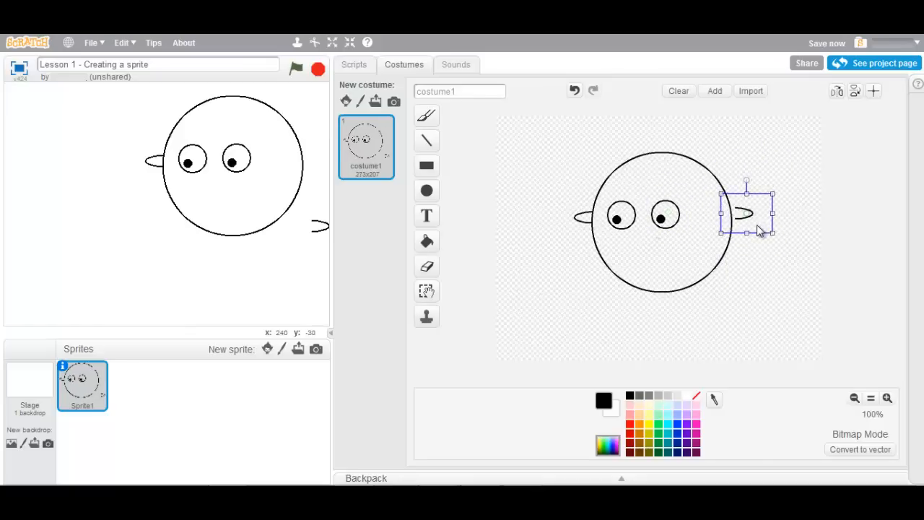
{"action": "left_click", "coordinate": [425, 267]}
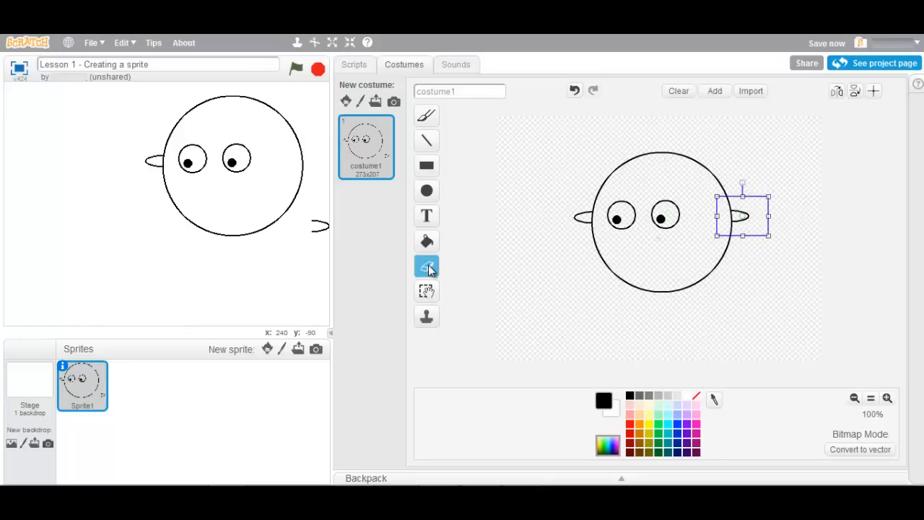
- Draw a flat oval foot under the body, stamp an overlapping second foot, and nudge both up
{"action": "left_click", "coordinate": [426, 190]}
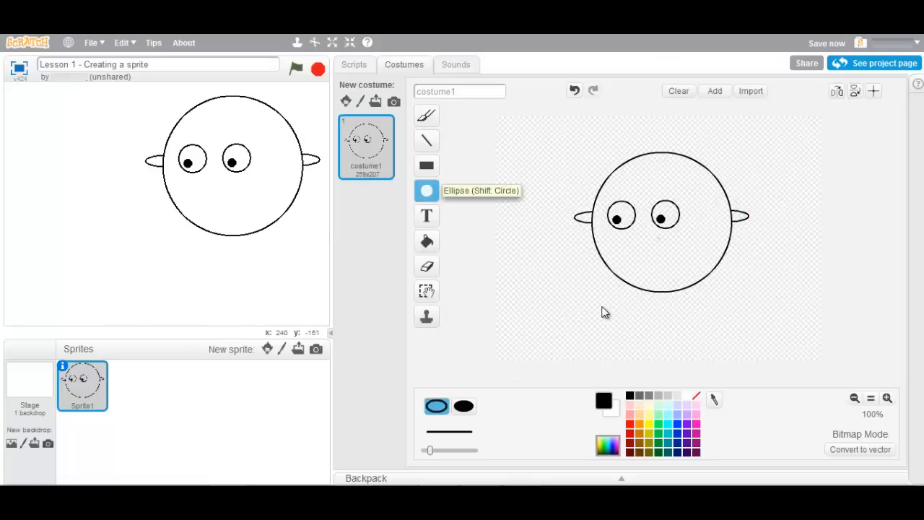
{"action": "left_click_drag", "start_coordinate": [602, 312], "coordinate": [697, 319]}
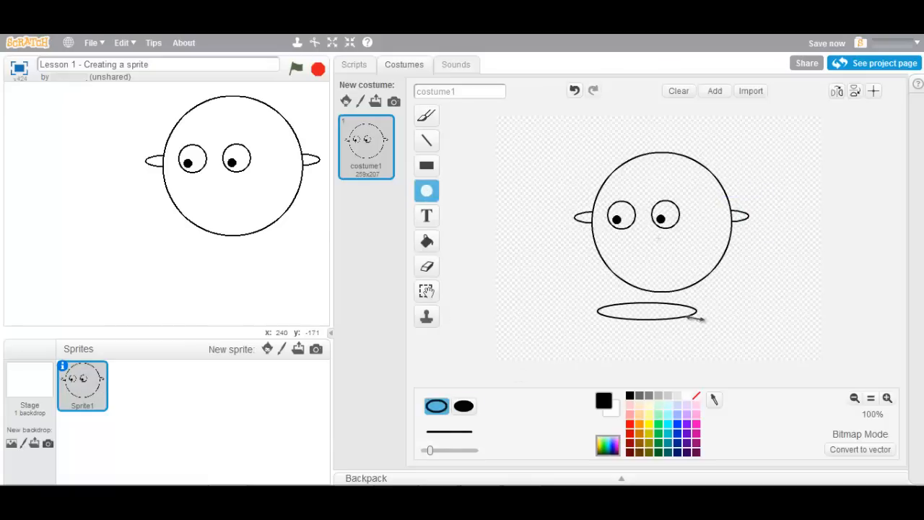
{"action": "left_click", "coordinate": [426, 316]}
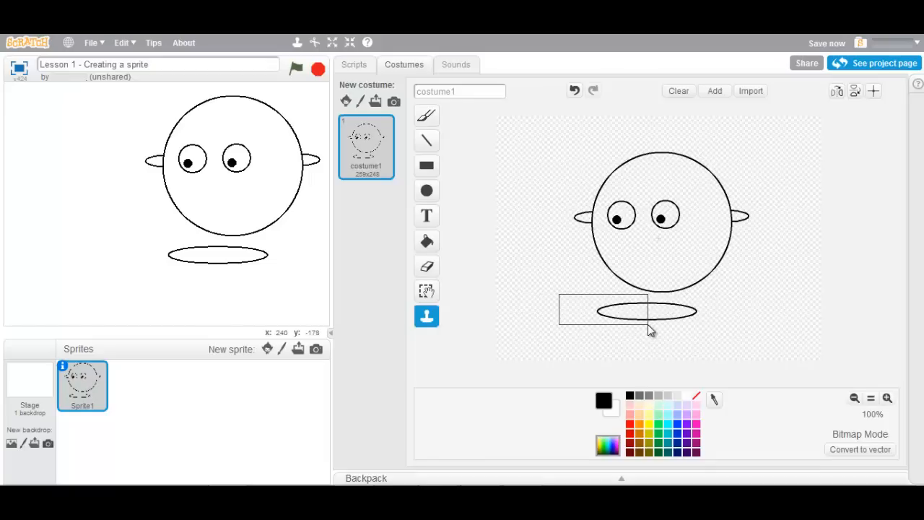
{"action": "left_click", "coordinate": [426, 291]}
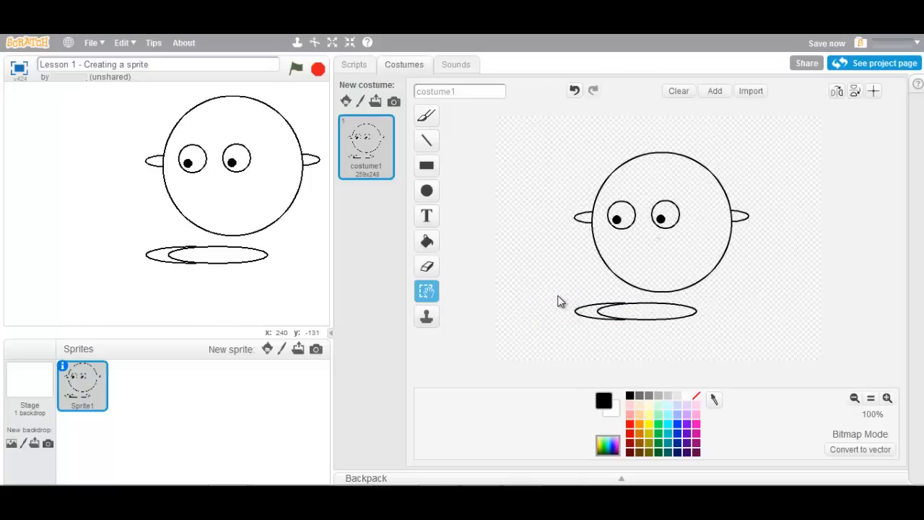
{"action": "left_click", "coordinate": [635, 310]}
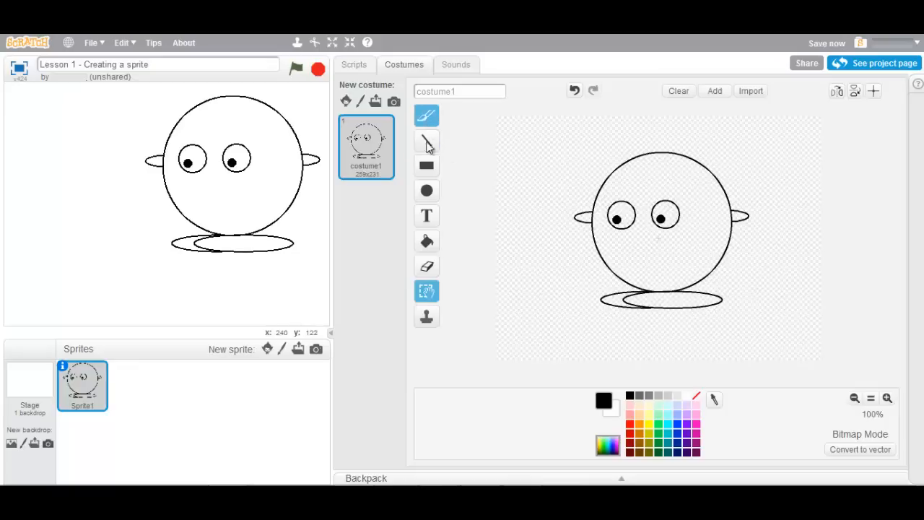
- Fill the feet with light blue and the second eye with yellow
{"action": "left_click", "coordinate": [425, 241]}
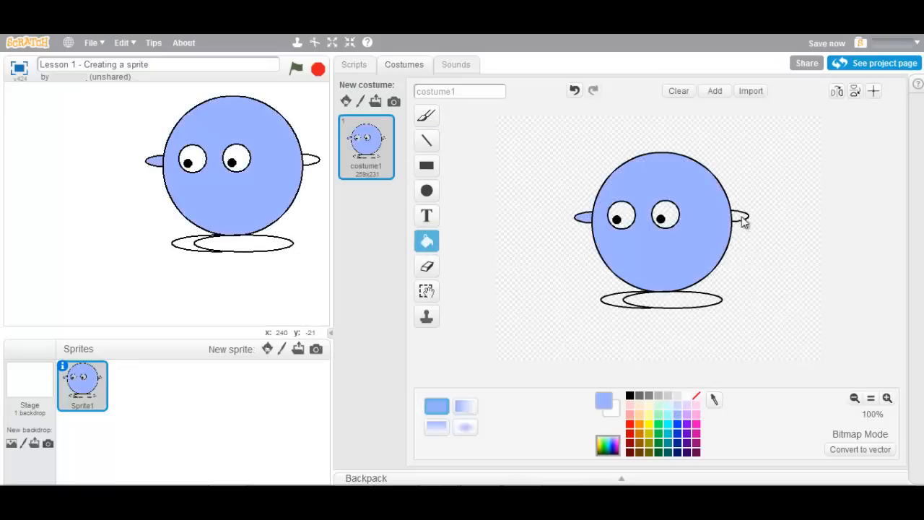
{"action": "left_click", "coordinate": [660, 299]}
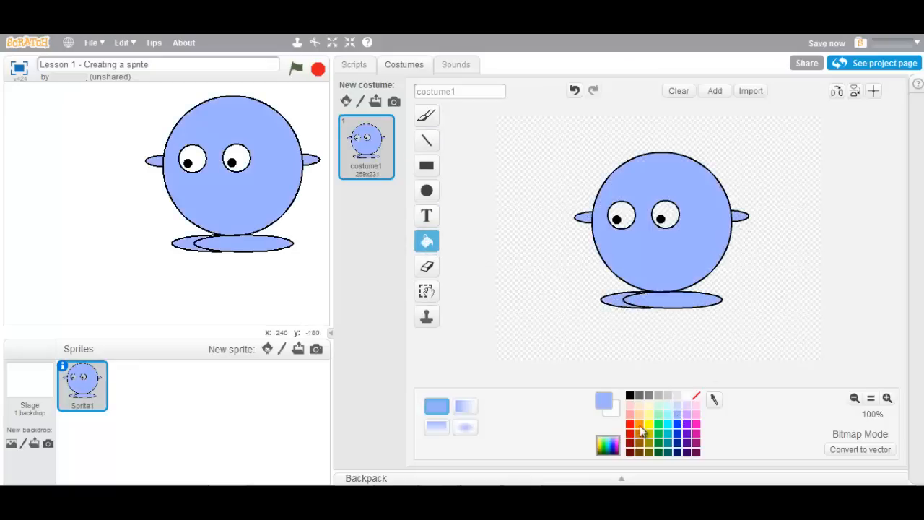
{"action": "left_click", "coordinate": [619, 216]}
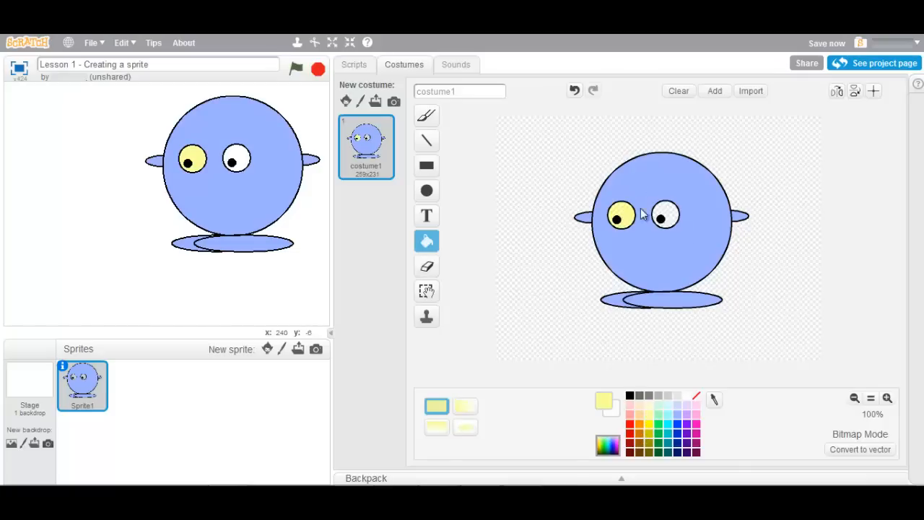
{"action": "left_click", "coordinate": [663, 216]}
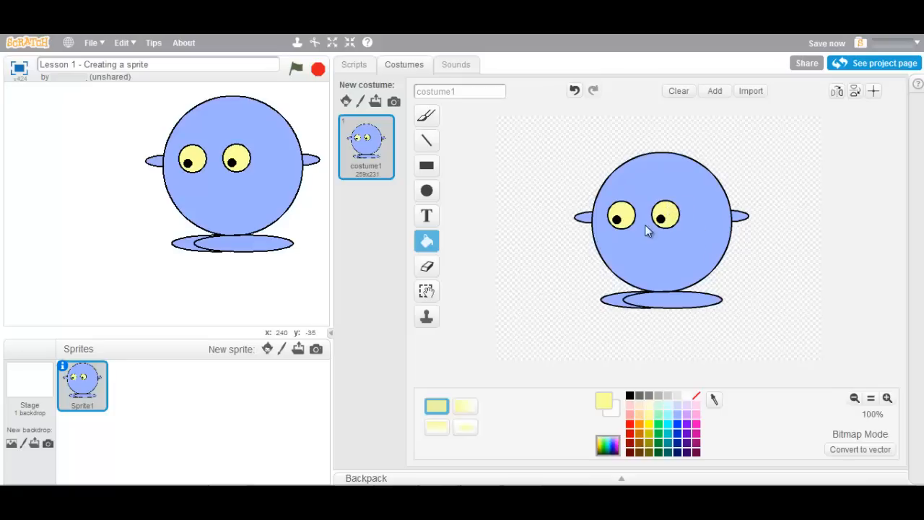
{"action": "mouse_move", "coordinate": [500, 225]}
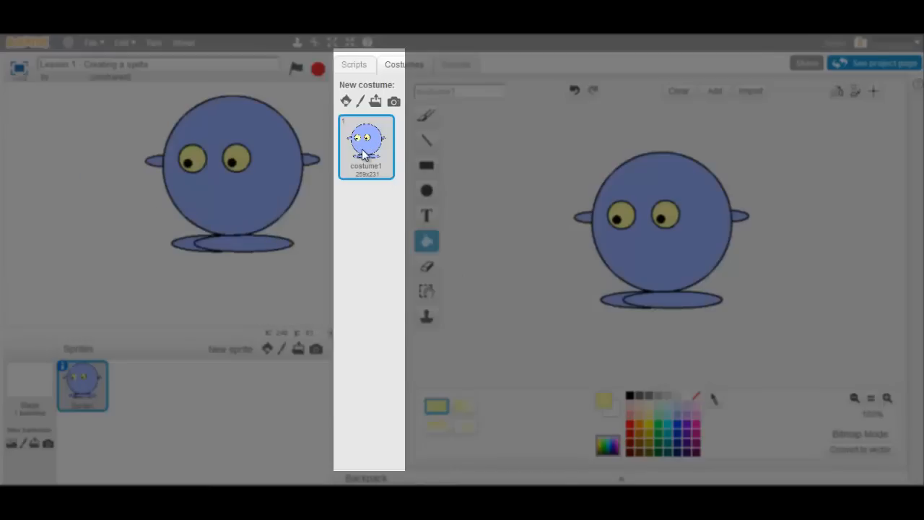
- Duplicate costume1 to create costume2 for drawing the short mouth
{"action": "right_click", "coordinate": [366, 144]}
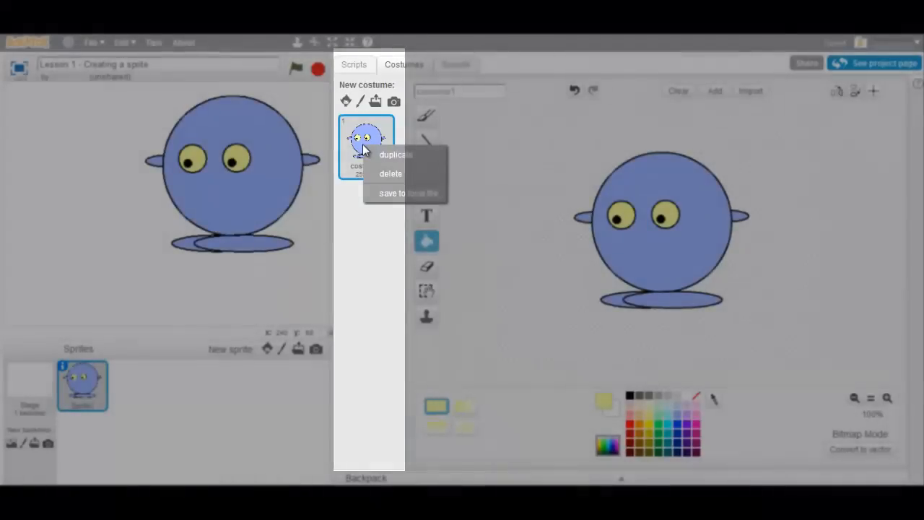
{"action": "left_click", "coordinate": [395, 154]}
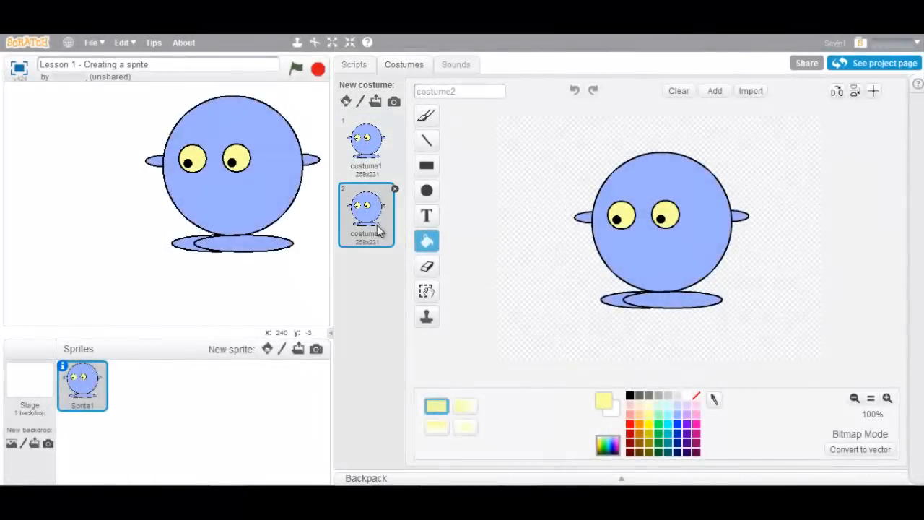
{"action": "left_click", "coordinate": [426, 190]}
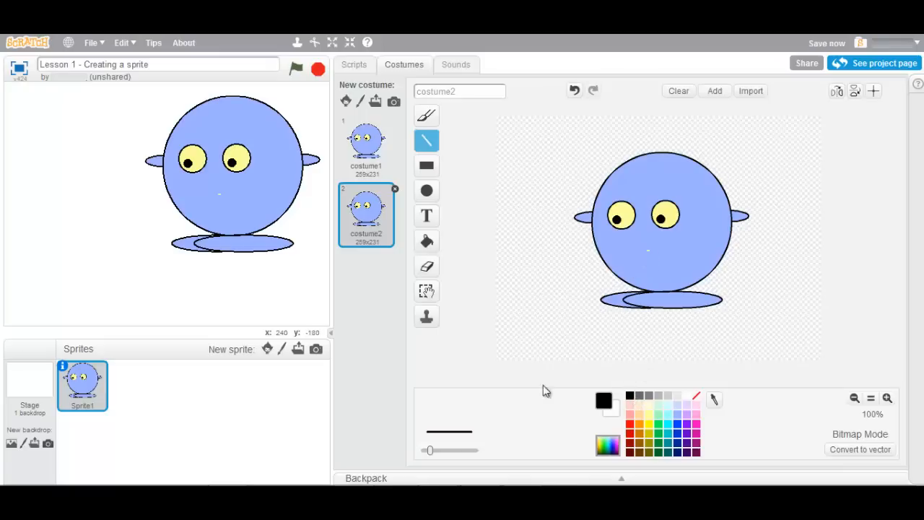
{"action": "mouse_move", "coordinate": [440, 451]}
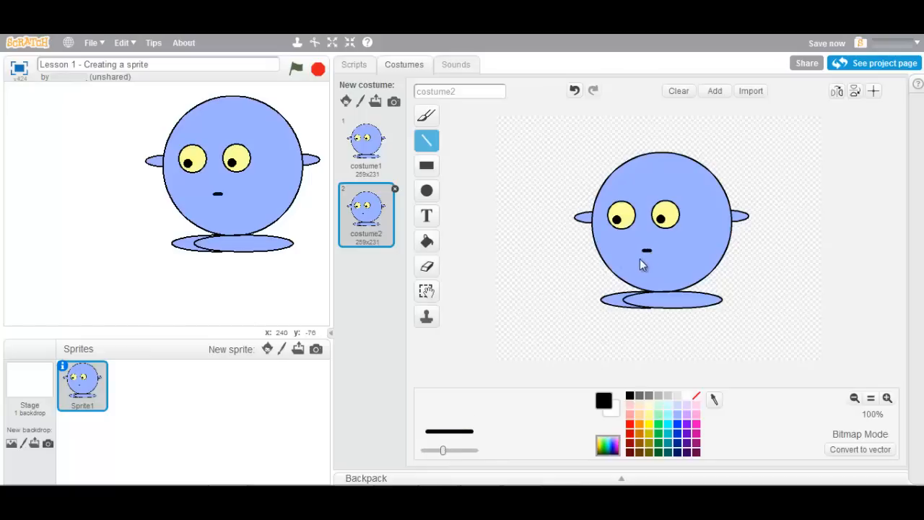
- Duplicate costume2 into costume3, then duplicate costume3 into costume4
{"action": "right_click", "coordinate": [366, 207]}
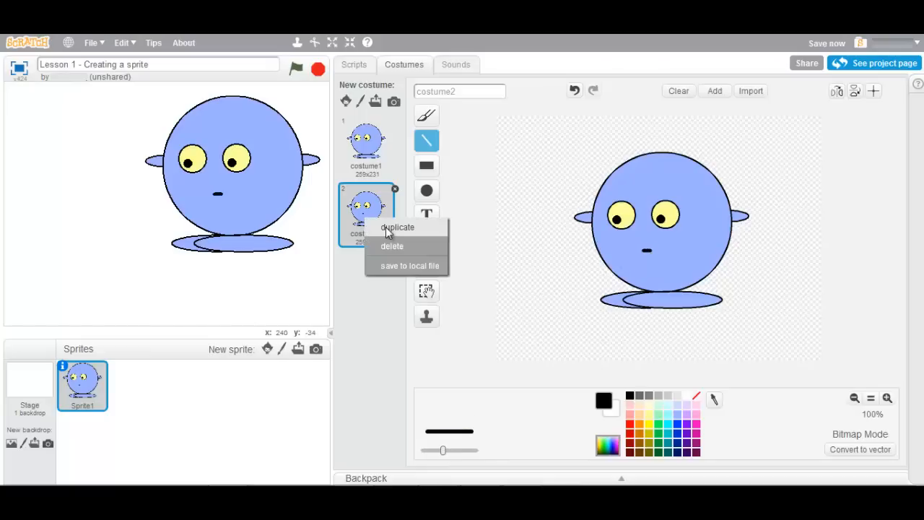
{"action": "left_click", "coordinate": [397, 227]}
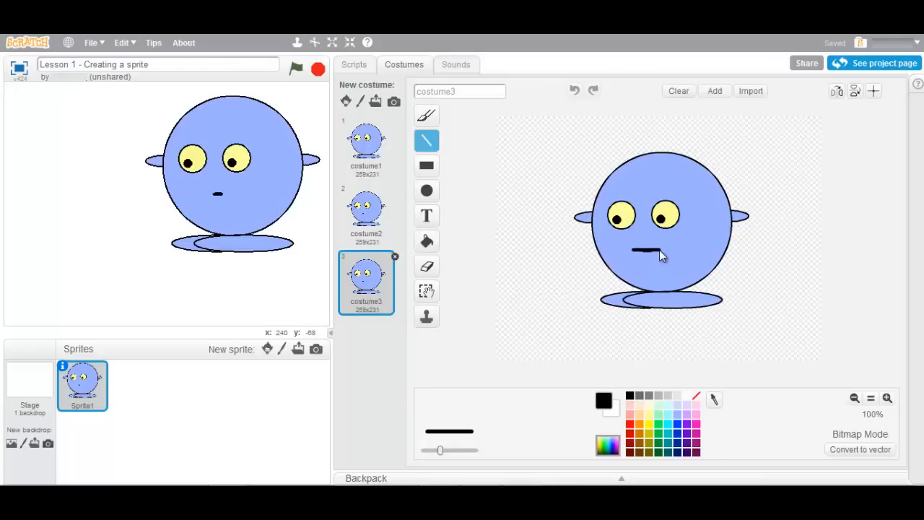
{"action": "right_click", "coordinate": [366, 278]}
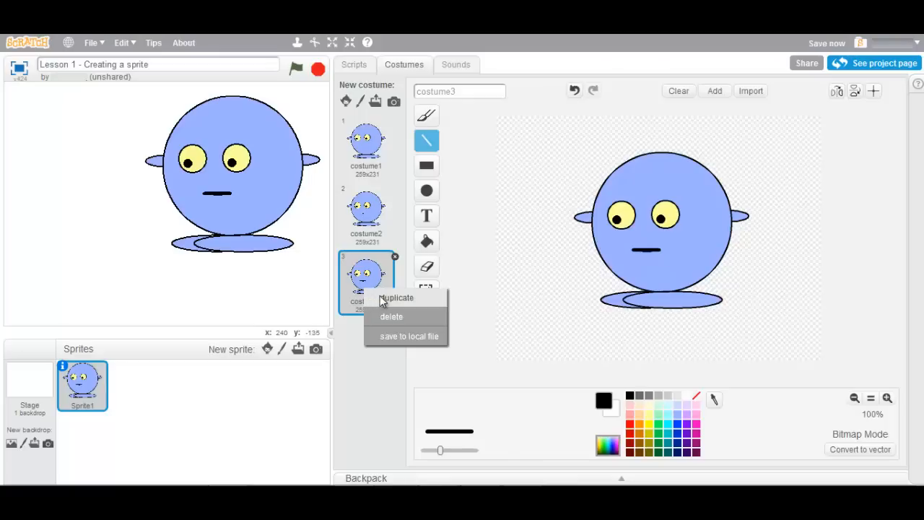
{"action": "left_click", "coordinate": [396, 298]}
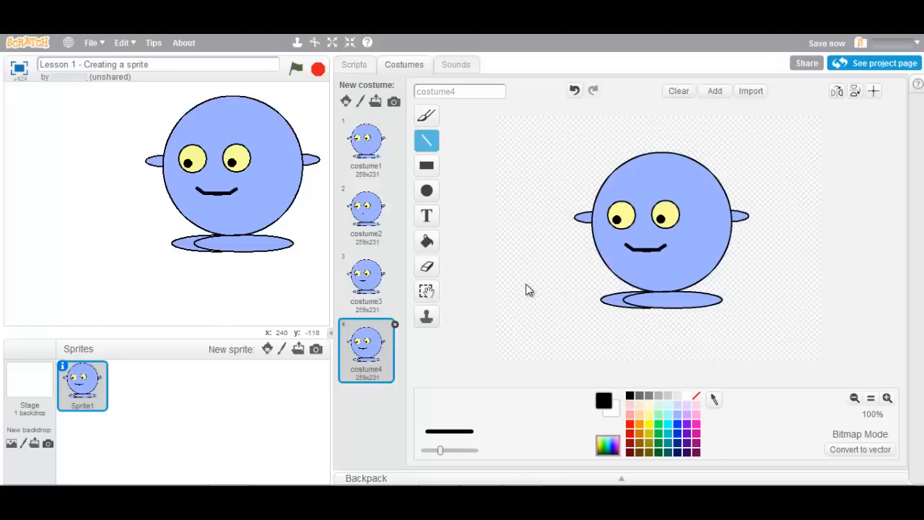
{"action": "mouse_move", "coordinate": [372, 142]}
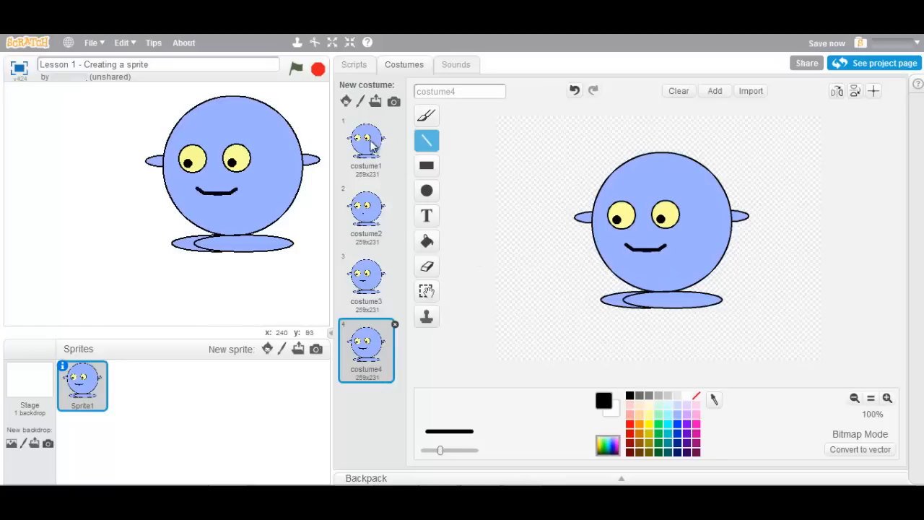
{"action": "mouse_move", "coordinate": [119, 410]}
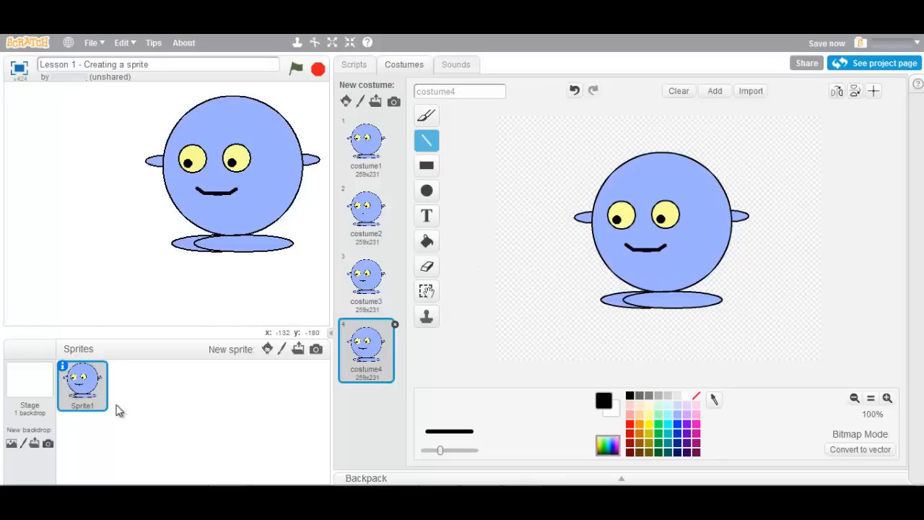
{"action": "mouse_move", "coordinate": [366, 141]}
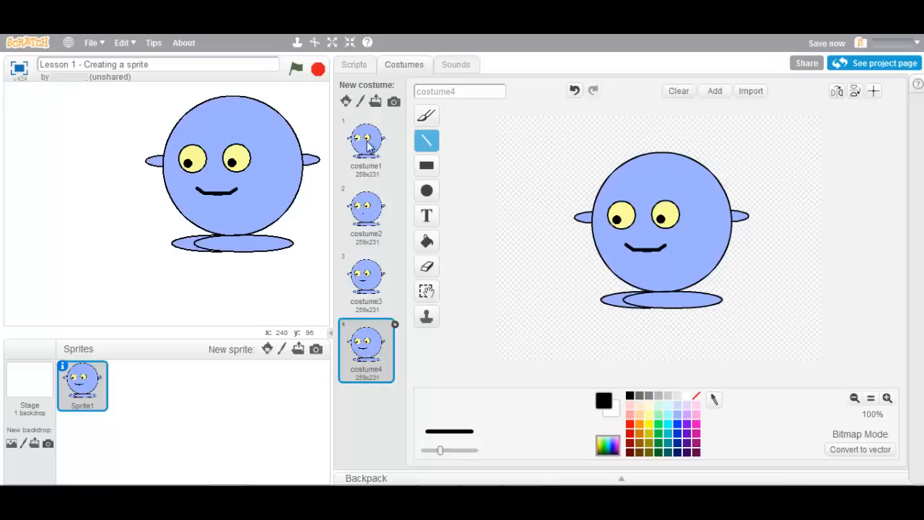
{"action": "left_click", "coordinate": [366, 144]}
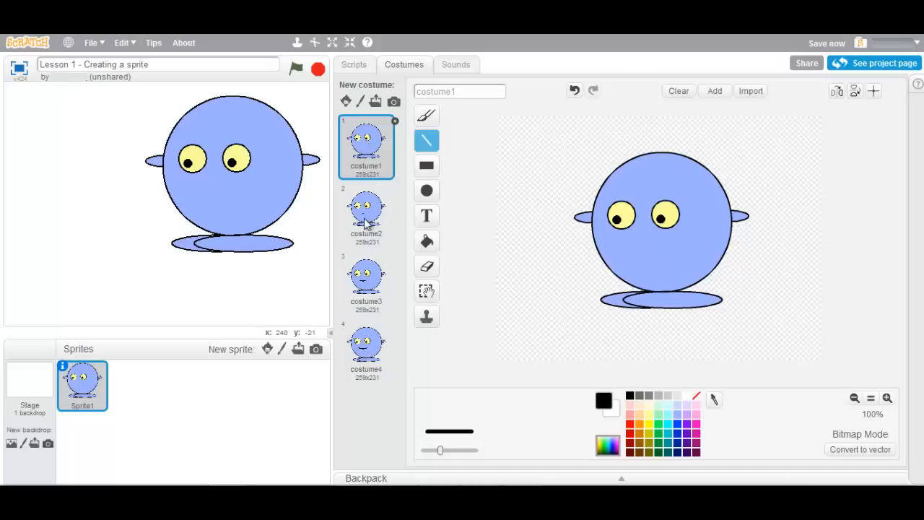
{"action": "left_click", "coordinate": [366, 210]}
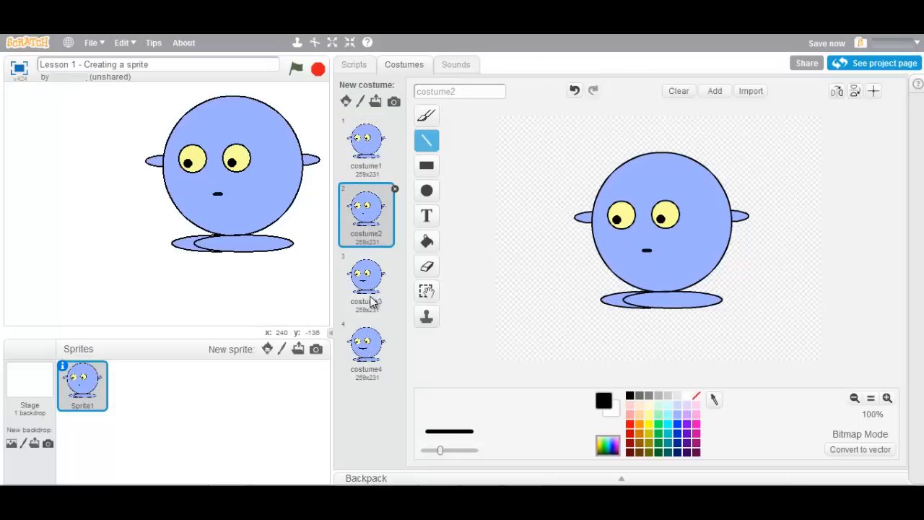
{"action": "left_click", "coordinate": [366, 346]}
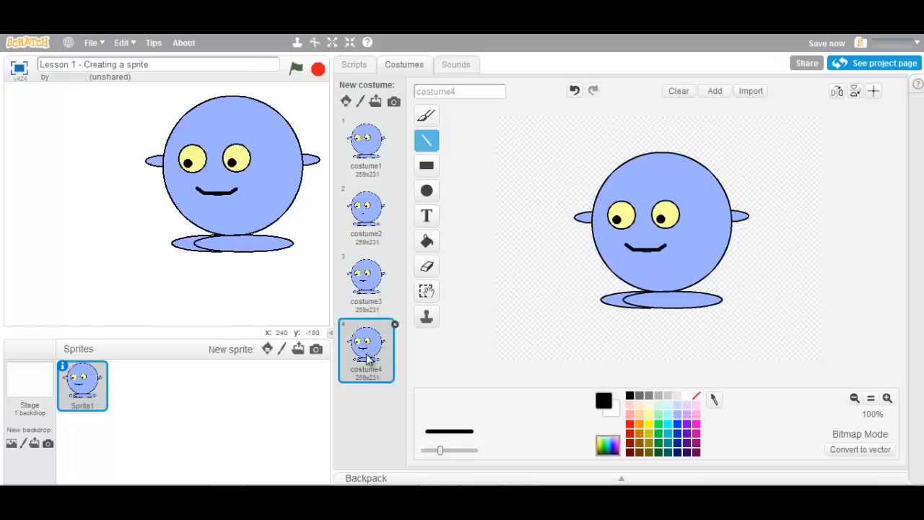
{"action": "left_click", "coordinate": [366, 139]}
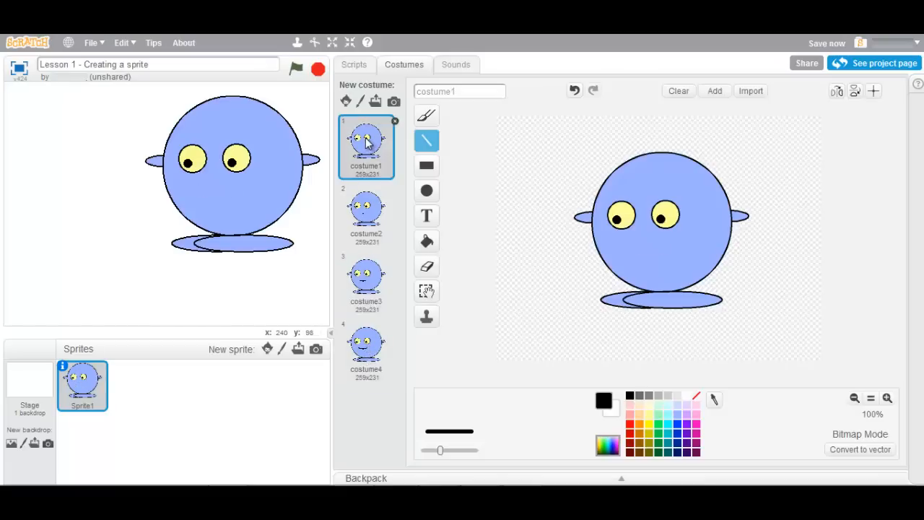
{"action": "left_click", "coordinate": [366, 209]}
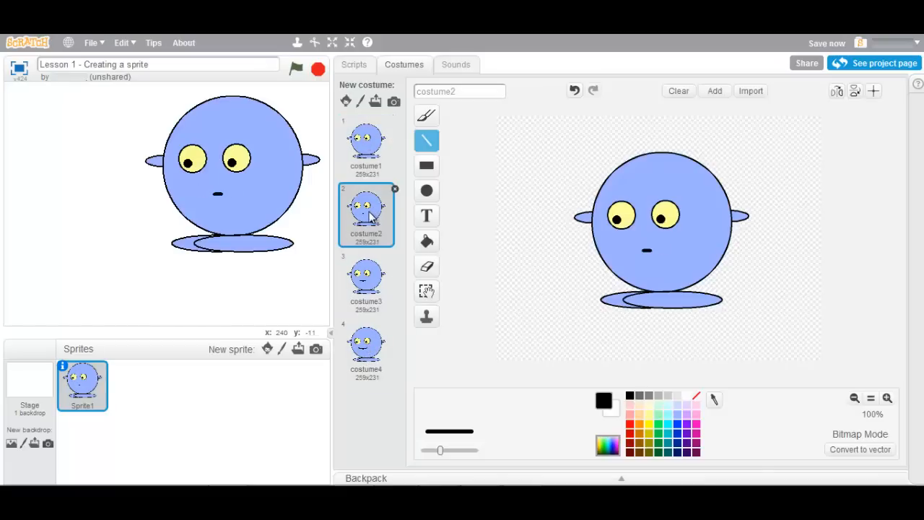
{"action": "left_click", "coordinate": [366, 282]}
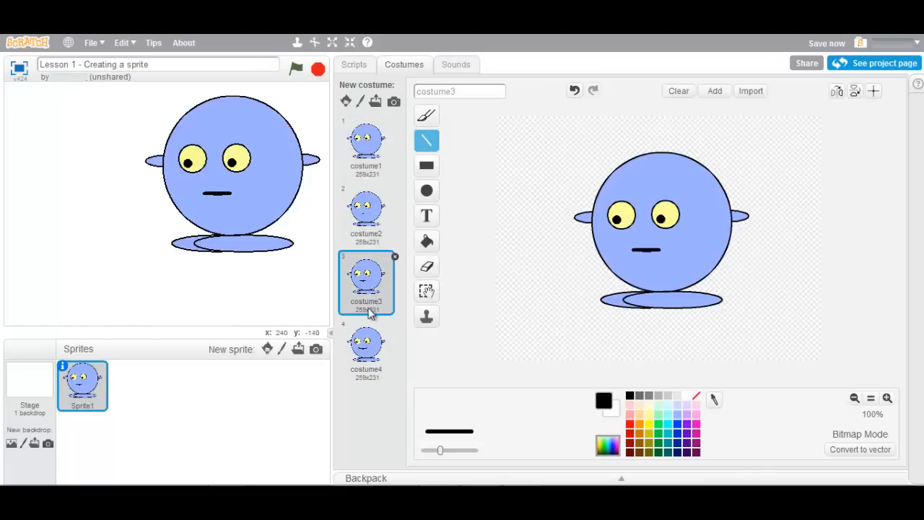
{"action": "left_click", "coordinate": [366, 346]}
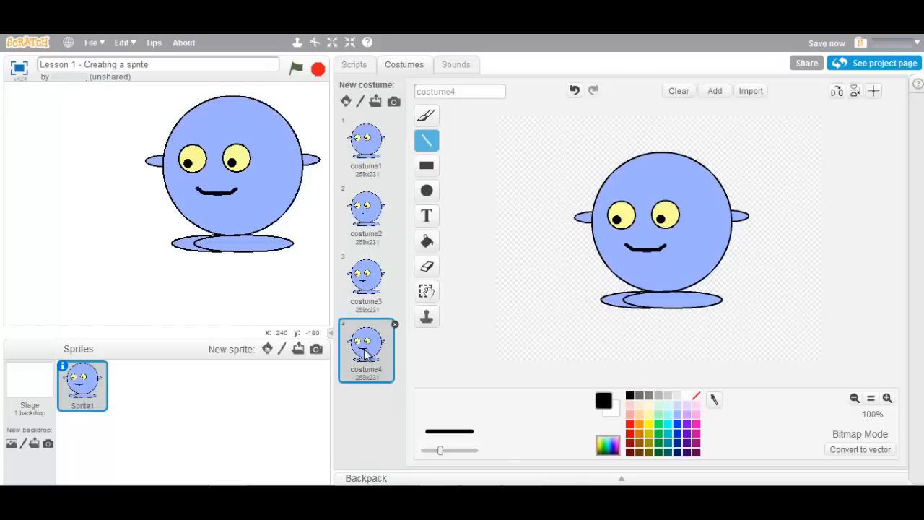